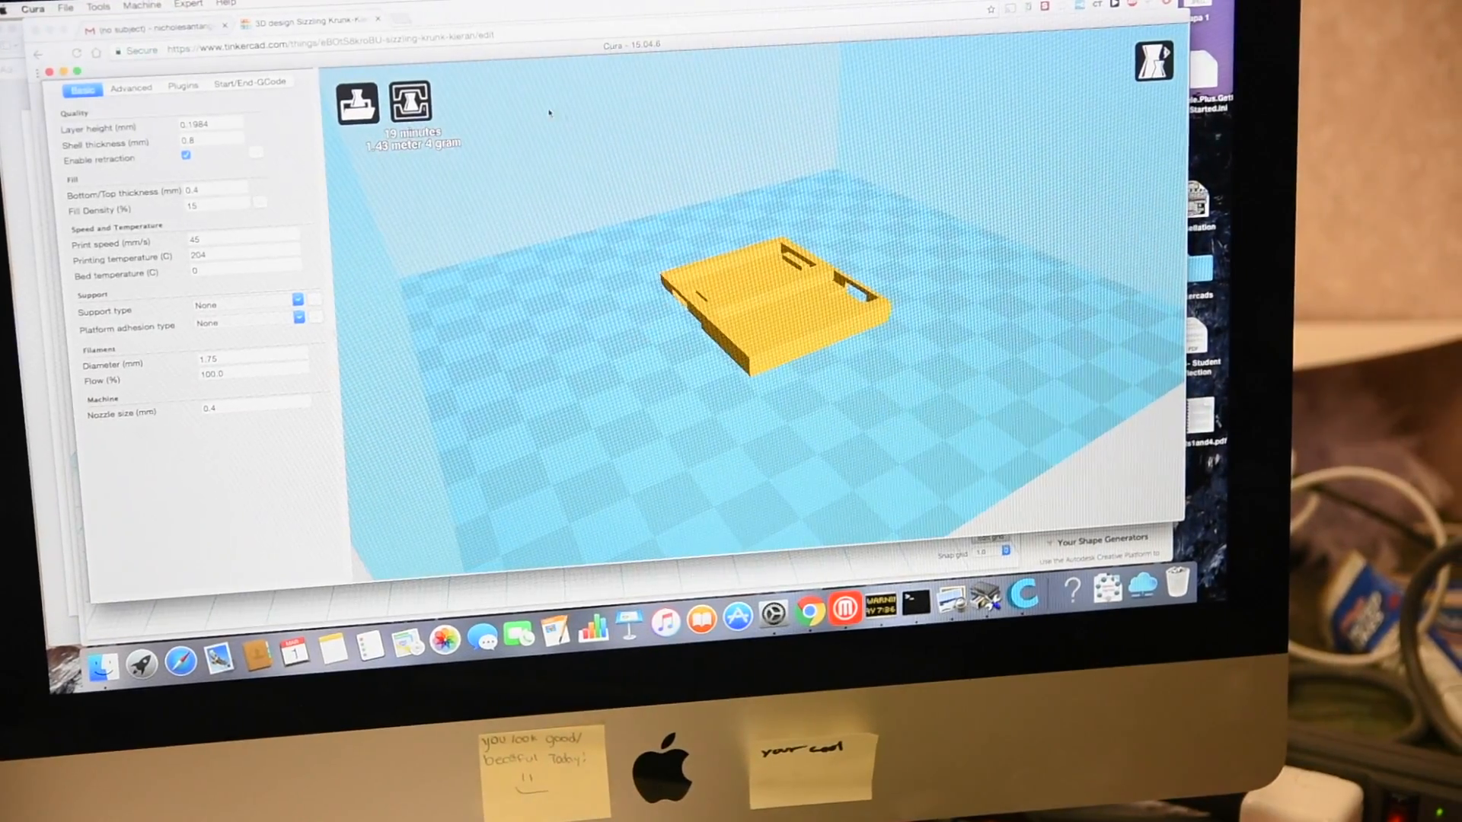
- Leave the sliced tray in Cura, browse the print lab Google Site, then view the students' thank-you tweet
{"action": "left_click", "coordinate": [357, 103]}
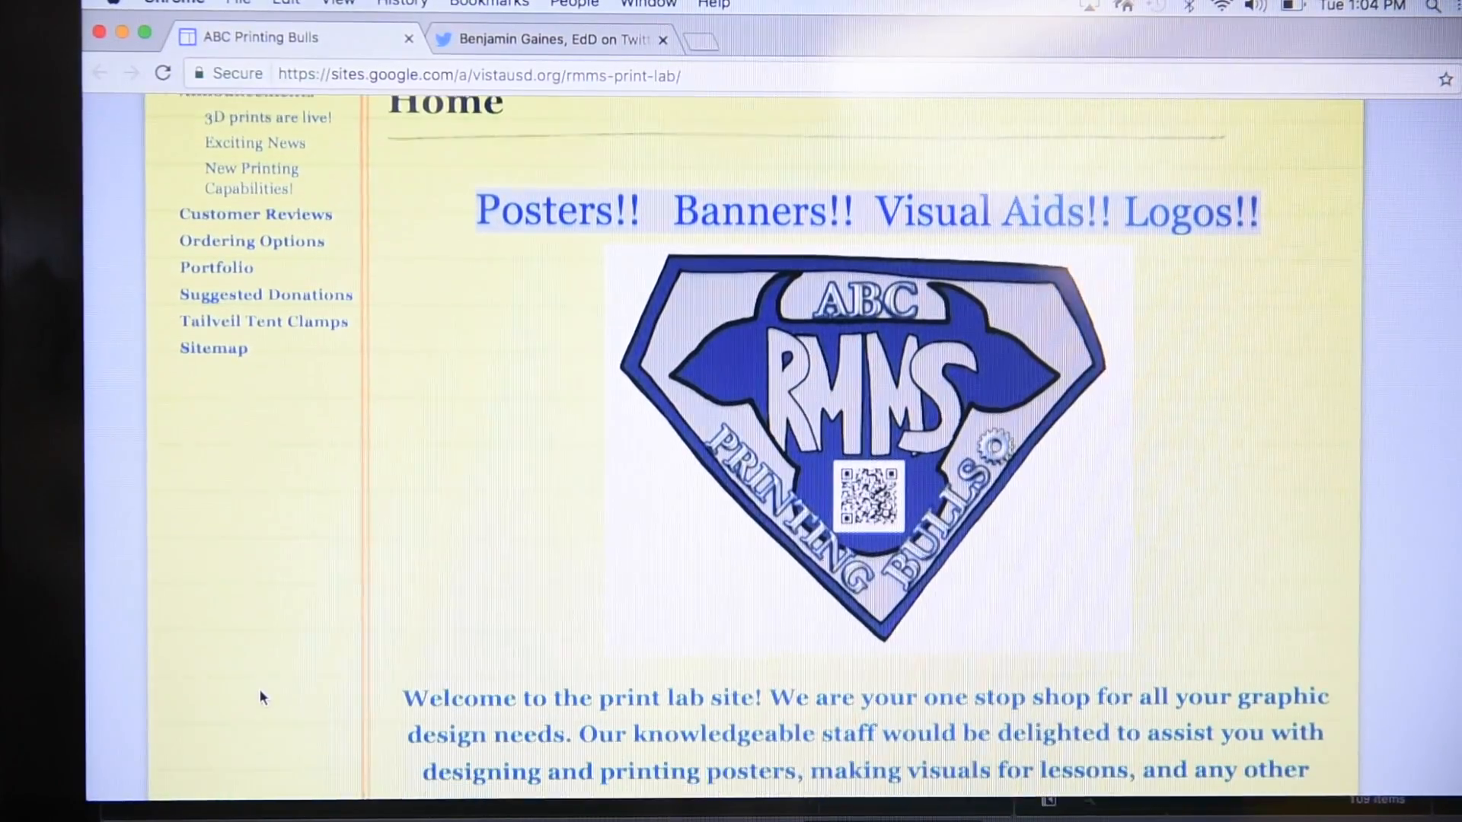
{"action": "left_click", "coordinate": [550, 39]}
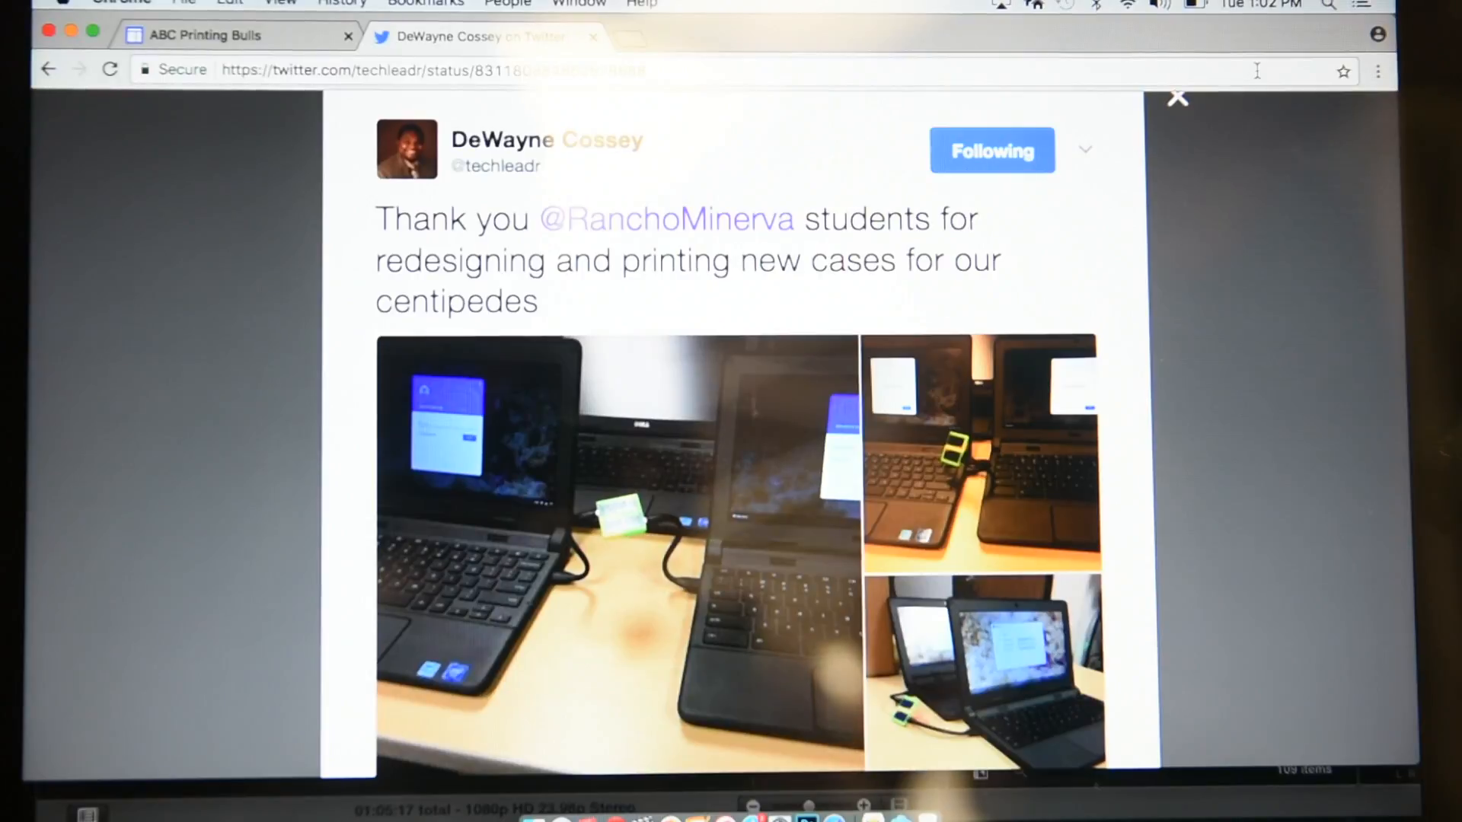